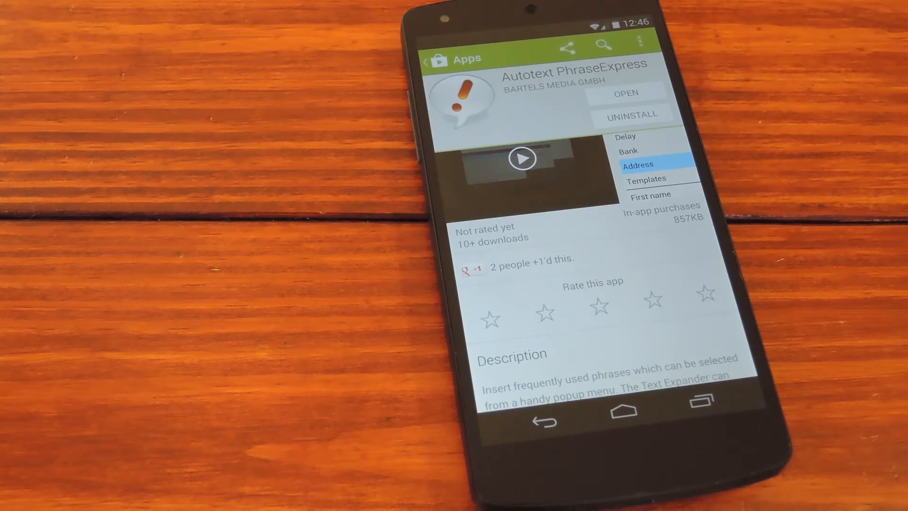
# Launch PhraseExpress from Play Store and enable its keyboard as an input method, accepting the warning
pyautogui.click(625, 92)
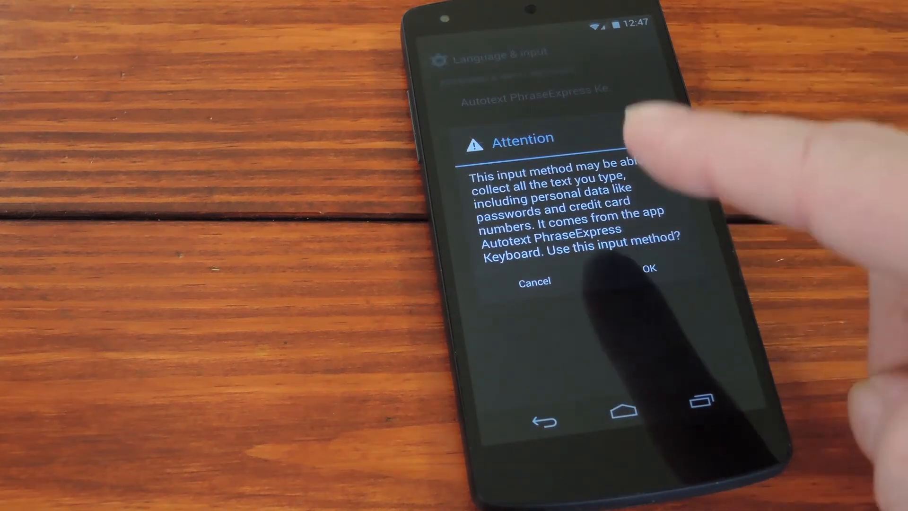
pyautogui.click(649, 268)
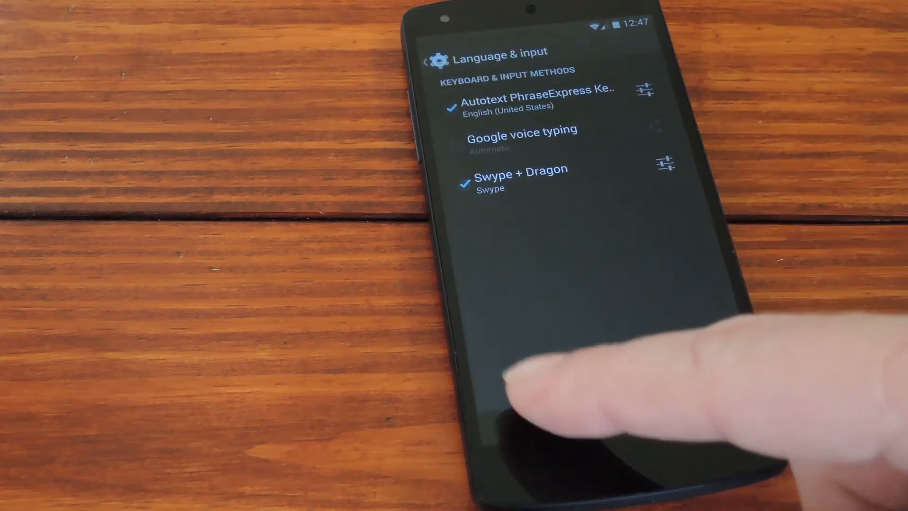
pyautogui.click(519, 98)
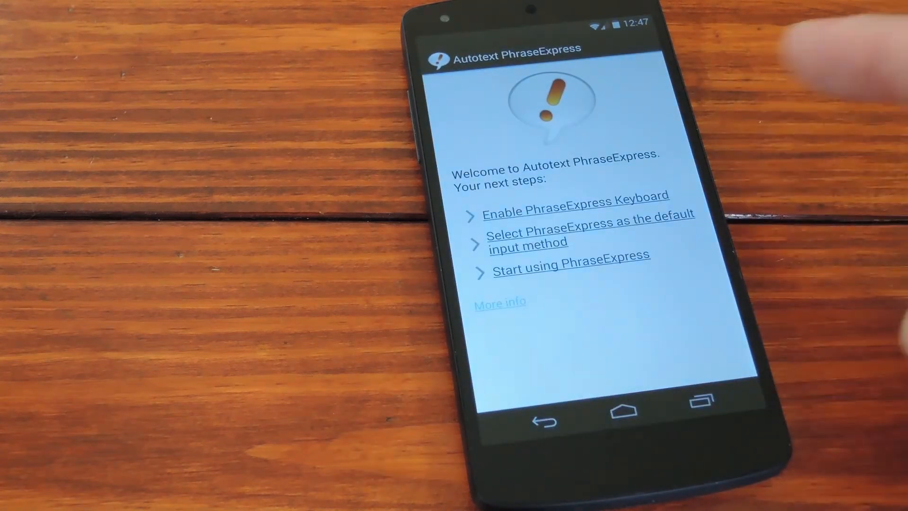
# Make PhraseExpress the default input method and show its phrase popup over a search field
pyautogui.click(589, 234)
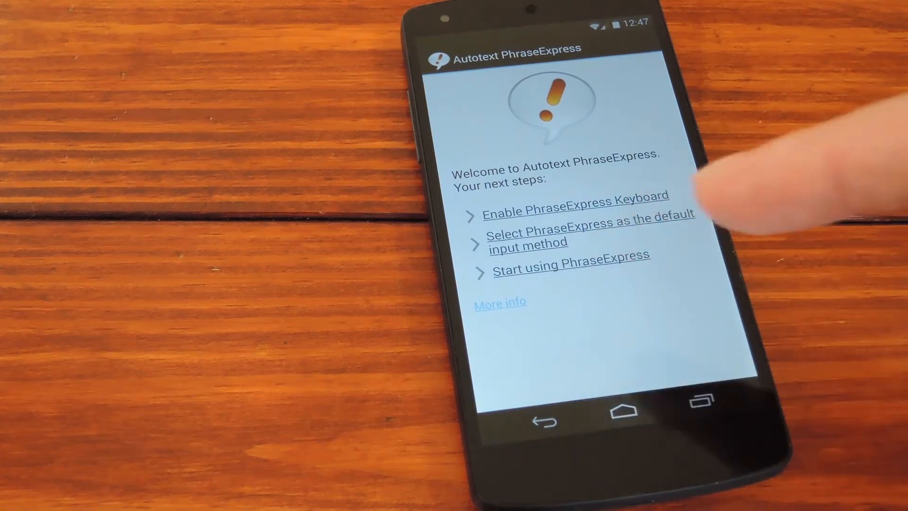
pyautogui.click(575, 211)
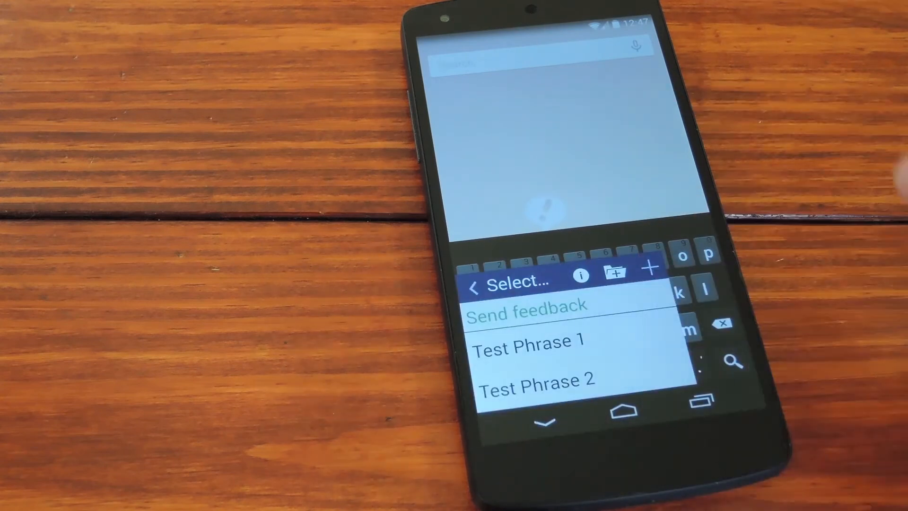
# Start a New Phrase from the popup with 'This' as its description
pyautogui.click(651, 268)
pyautogui.write('This')
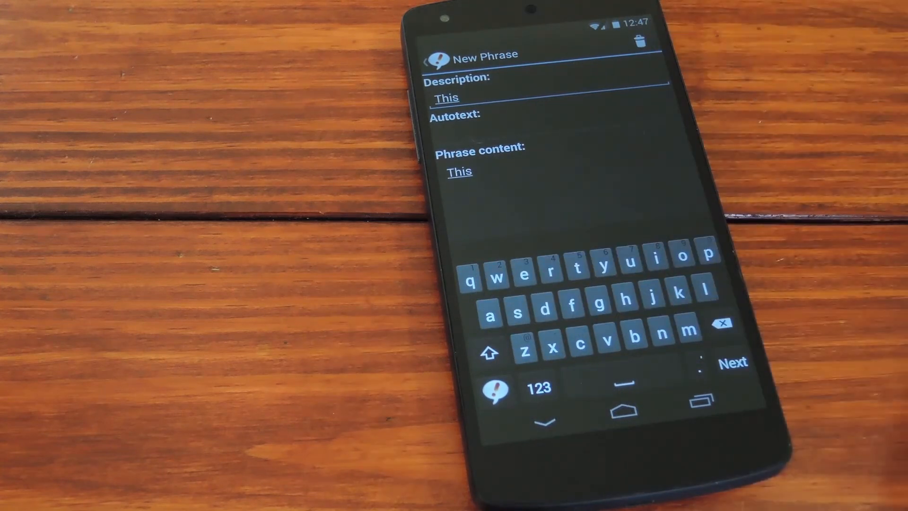
# Assign the autotext abbreviation 'yyy' and add more words to the phrase content
pyautogui.click(551, 115)
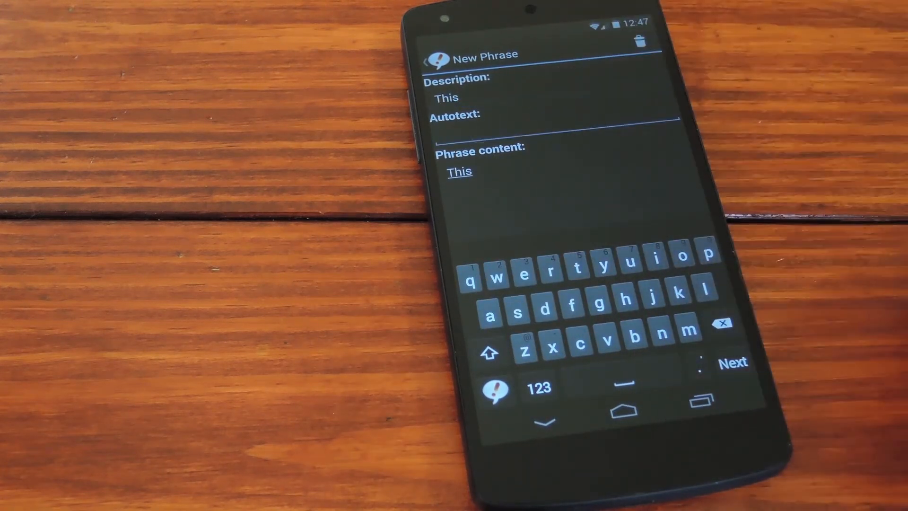
pyautogui.click(604, 273)
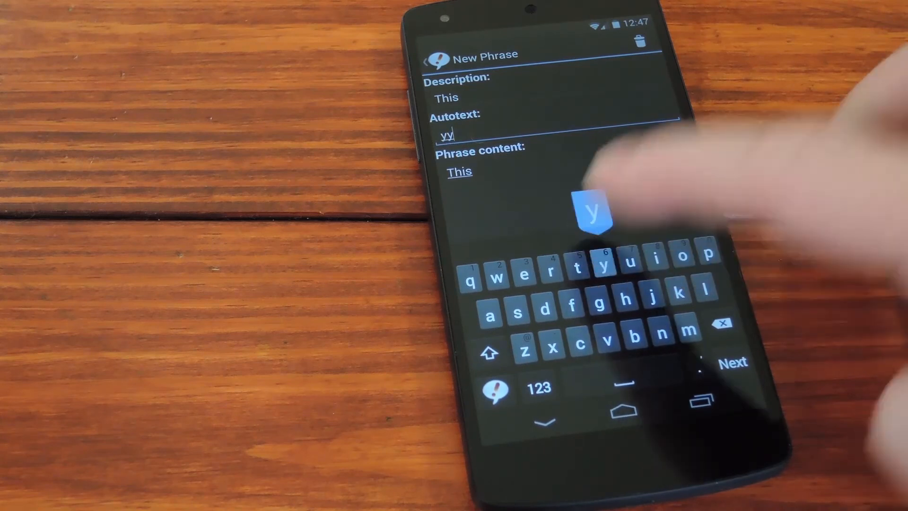
pyautogui.click(605, 269)
pyautogui.write(' hykr hu')
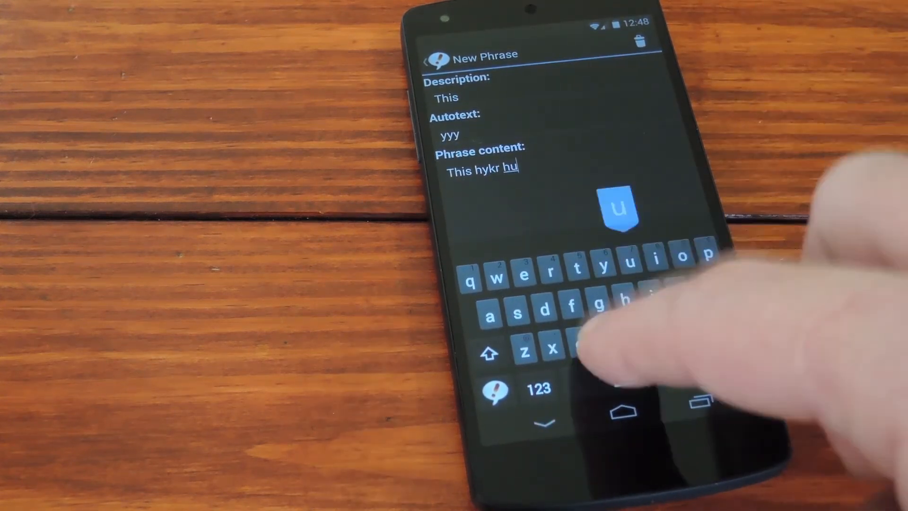
pyautogui.write('vjrh f')
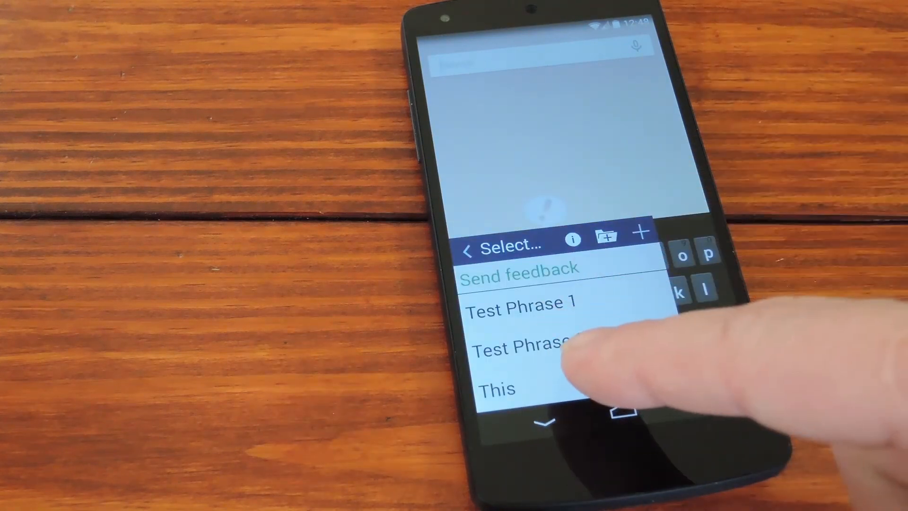
# Insert the saved 'This' phrase so its full content fills the search field
pyautogui.click(496, 388)
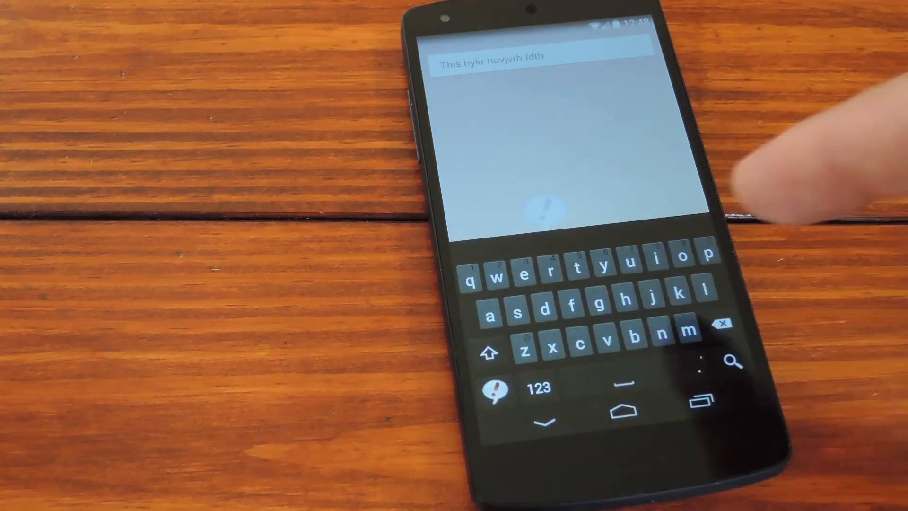